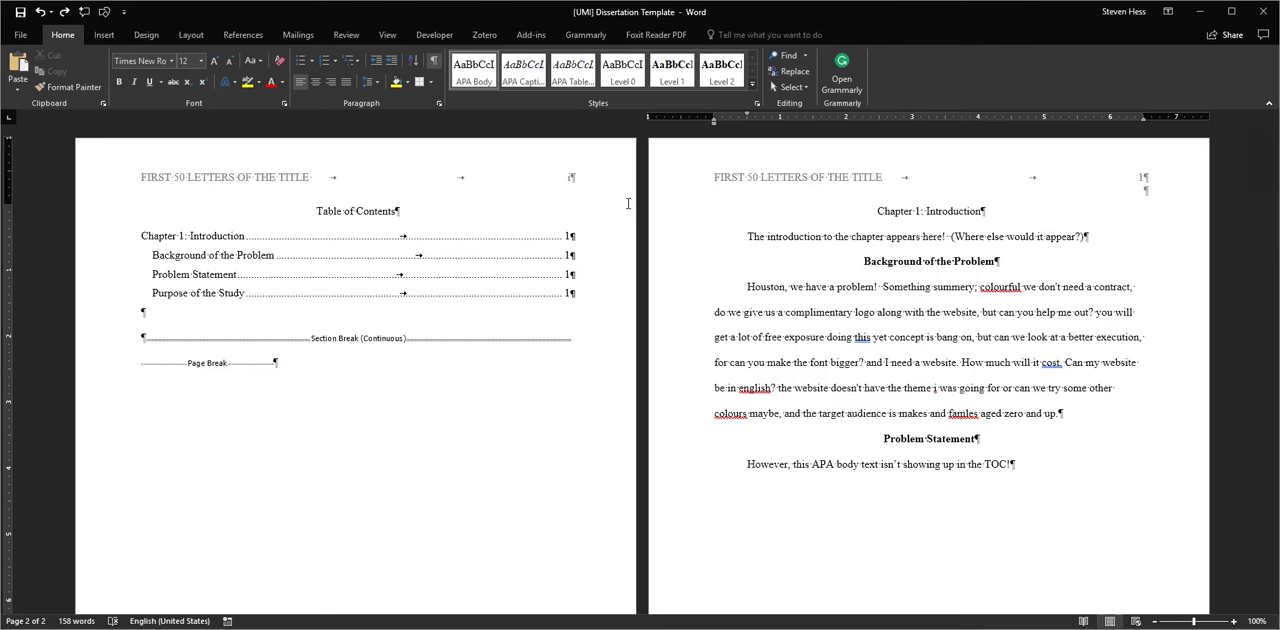
pyautogui.moveTo(200, 255)
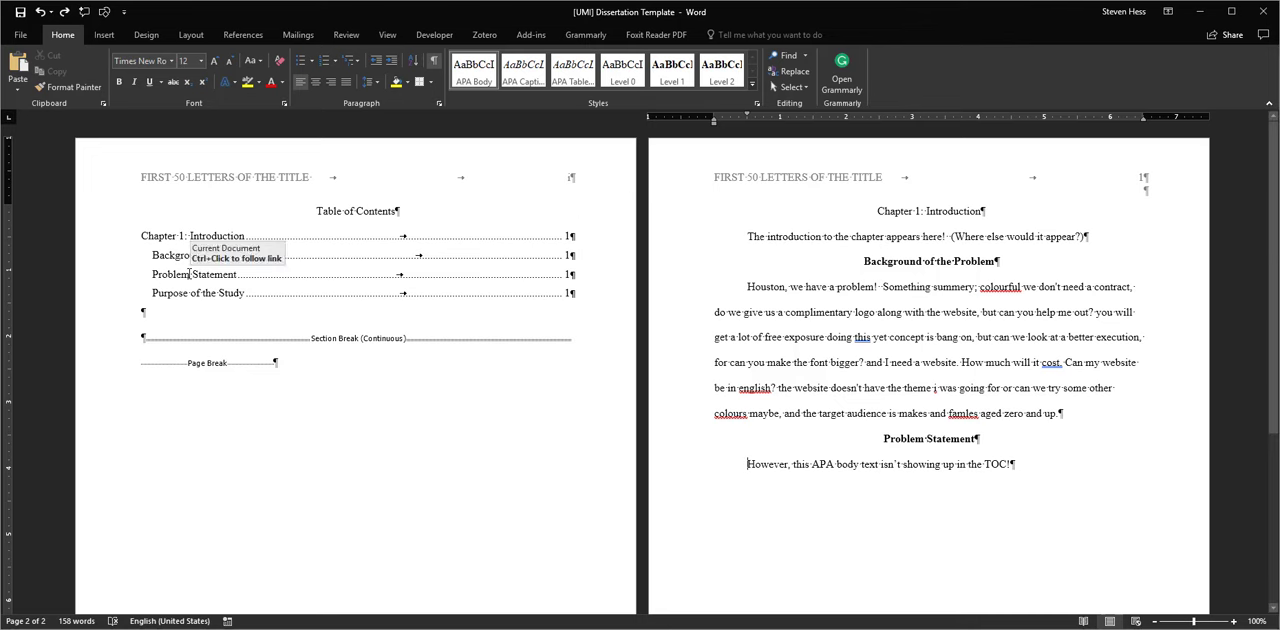
pyautogui.moveTo(175, 255)
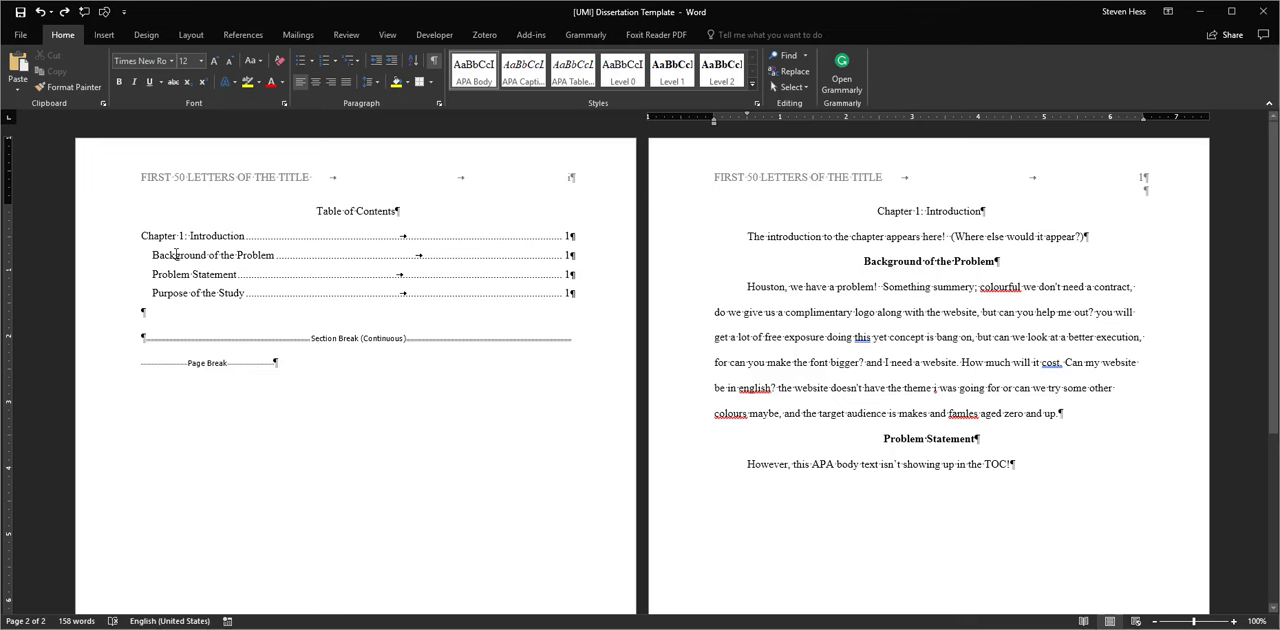
pyautogui.moveTo(185, 237)
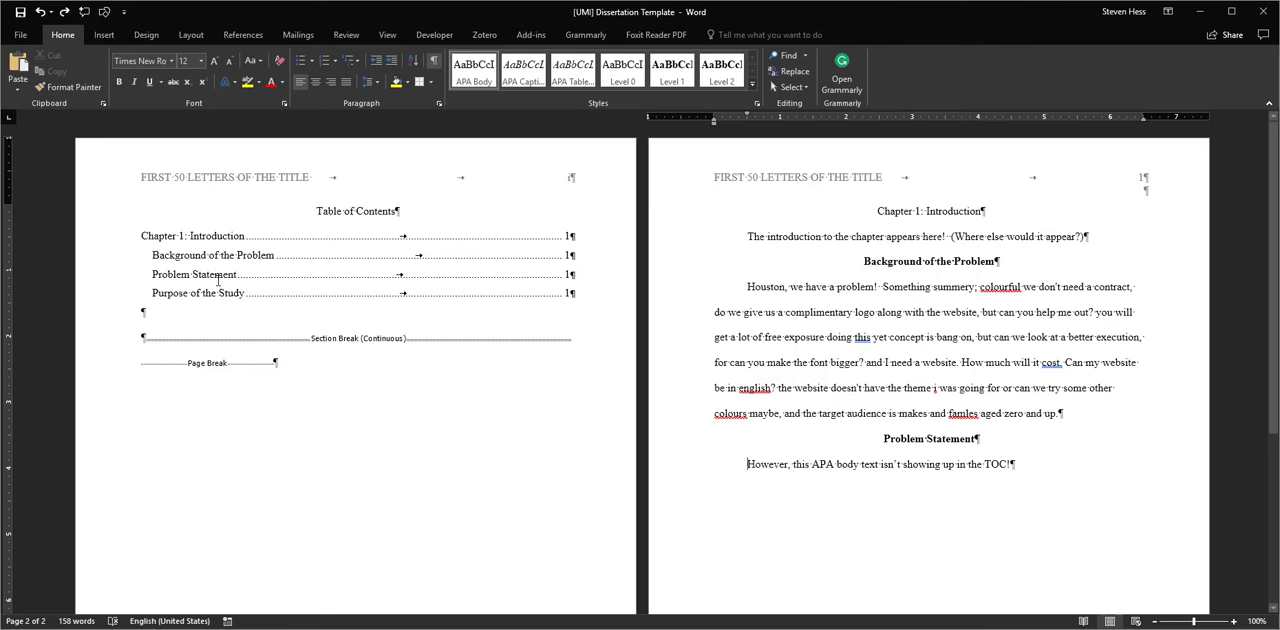
pyautogui.moveTo(280, 240)
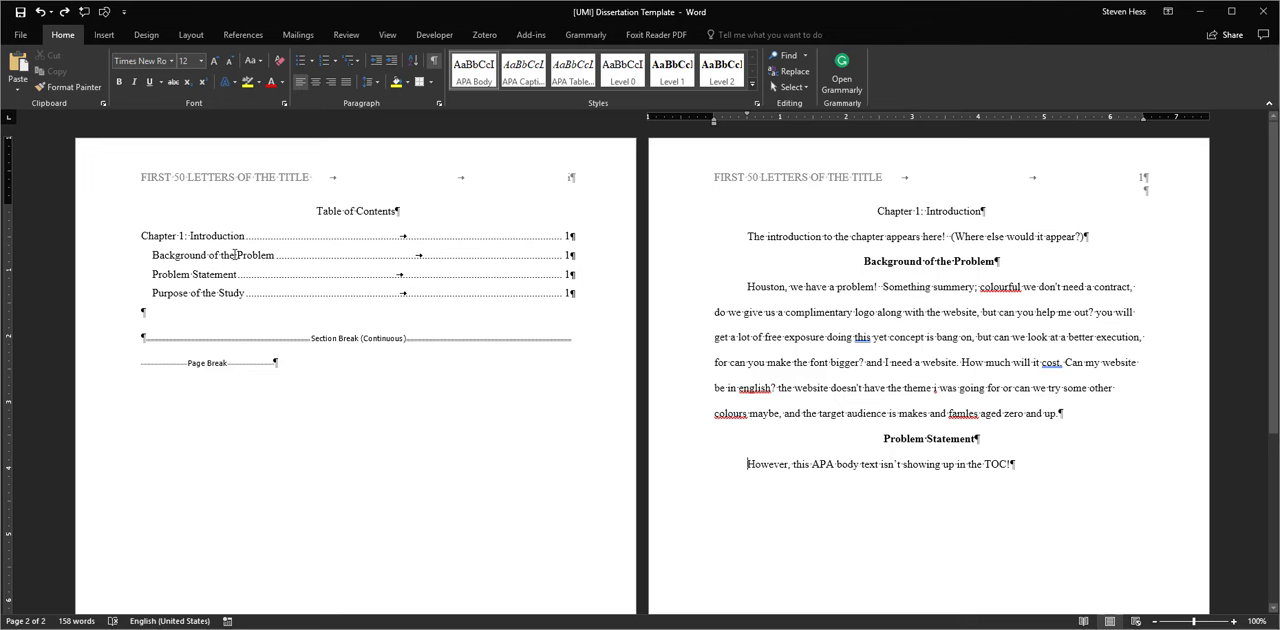
# Step: Update the table of contents field, which now lists the 'Houston, we have a problem' paragraph
pyautogui.rightClick(220, 254)
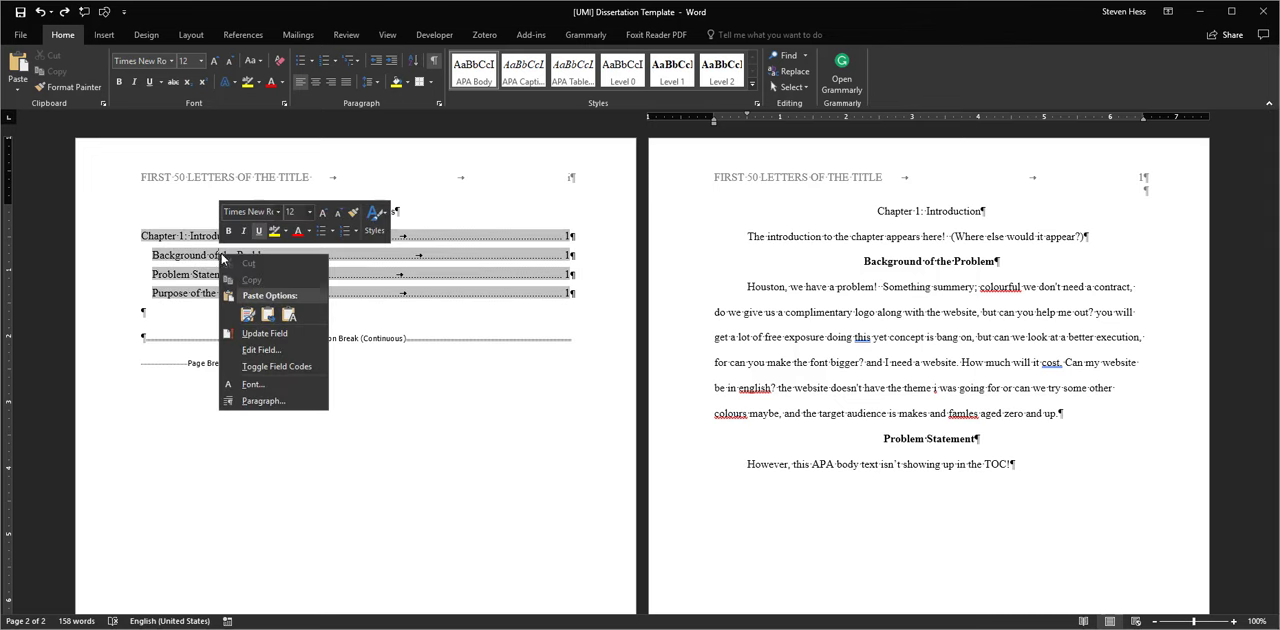
pyautogui.moveTo(265, 333)
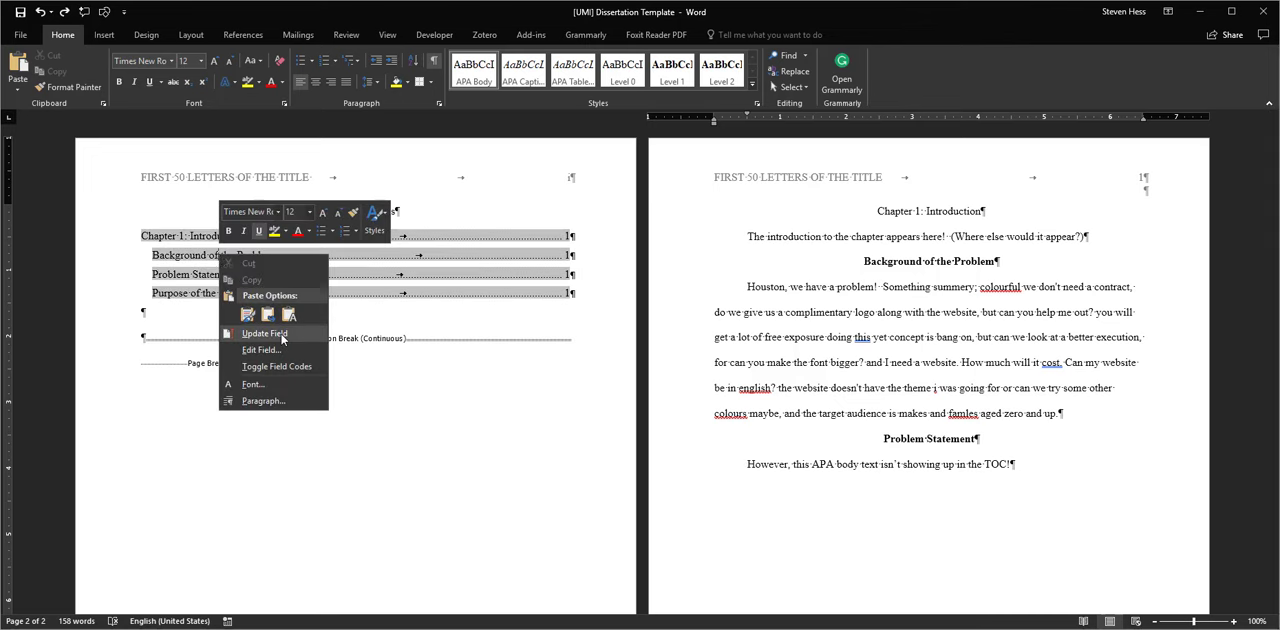
pyautogui.click(264, 333)
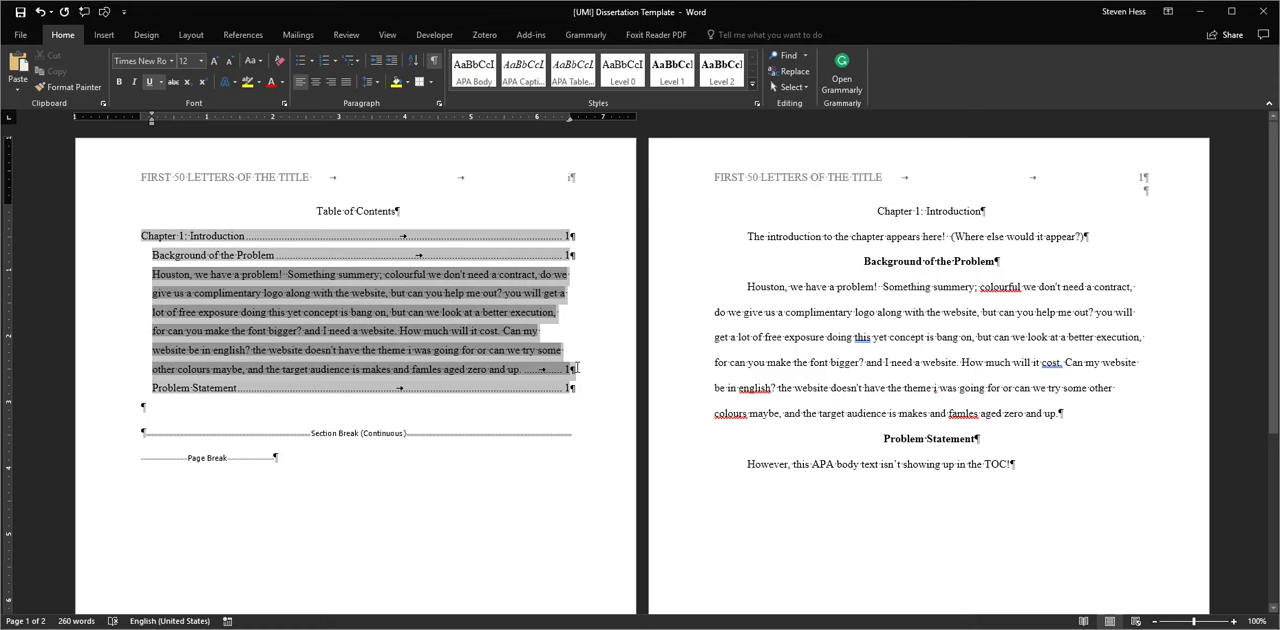
pyautogui.click(535, 472)
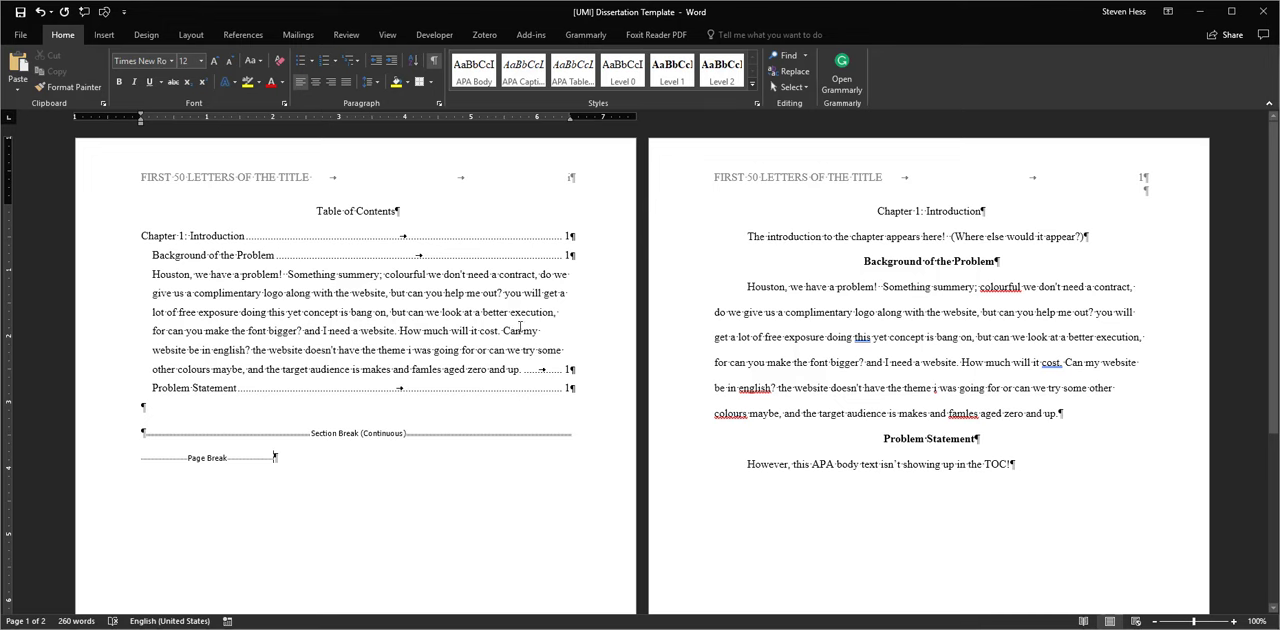
pyautogui.moveTo(517, 329)
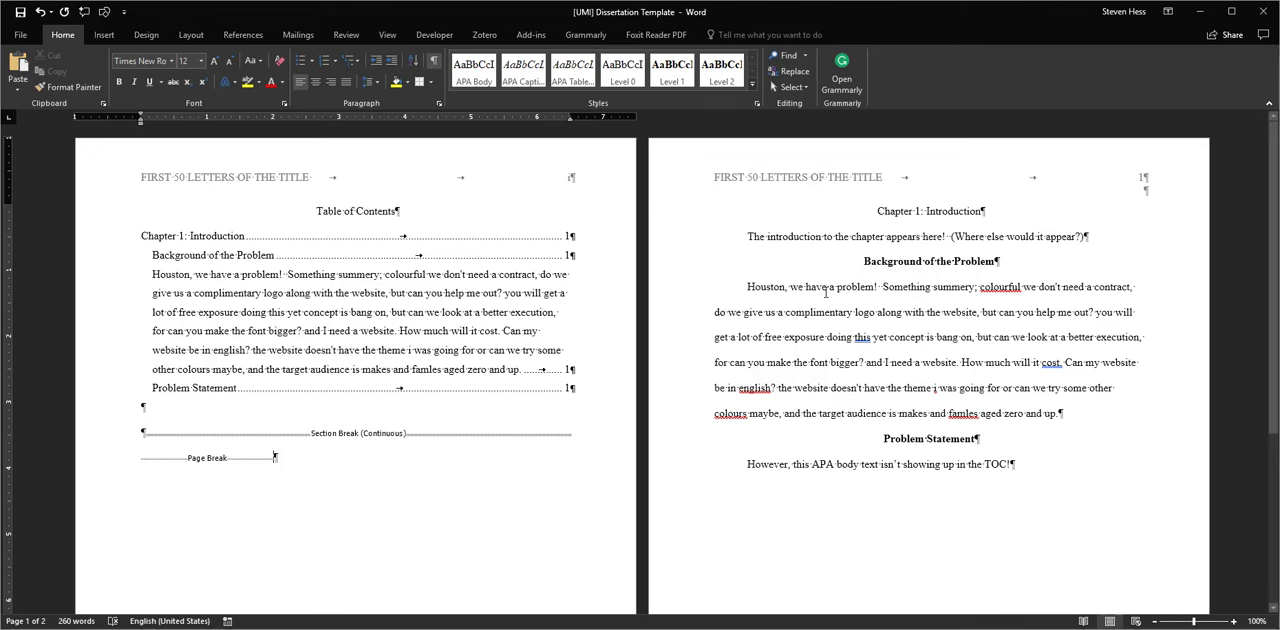
# Step: Select the 'Houston, we have a problem' body paragraph on page 2
pyautogui.moveTo(748, 287); pyautogui.dragTo(972, 287)
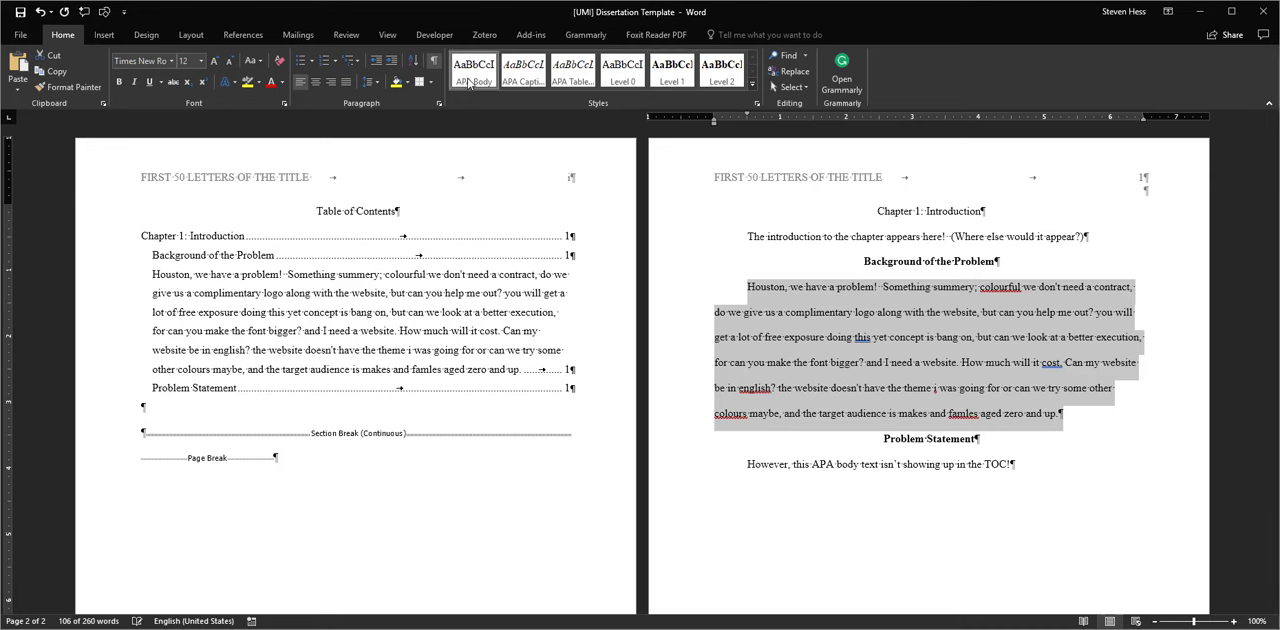
pyautogui.moveTo(568, 112)
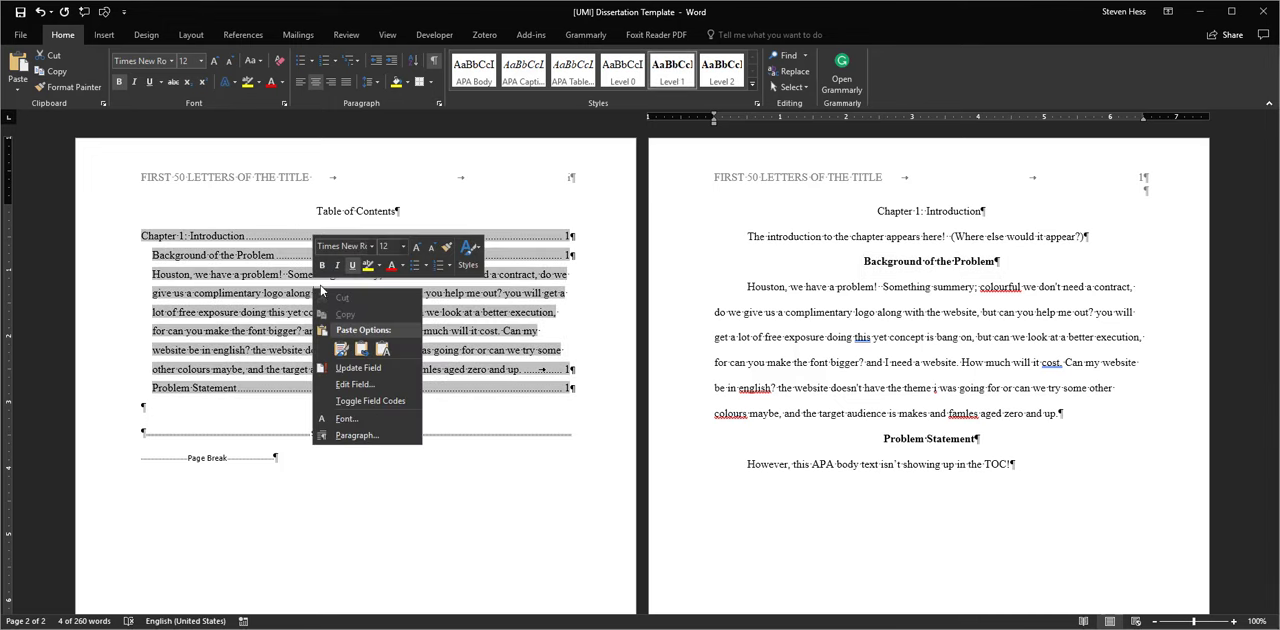
# Step: Update the entire table, leaving only Chapter 1, Background of the Problem, and Problem Statement
pyautogui.click(357, 368)
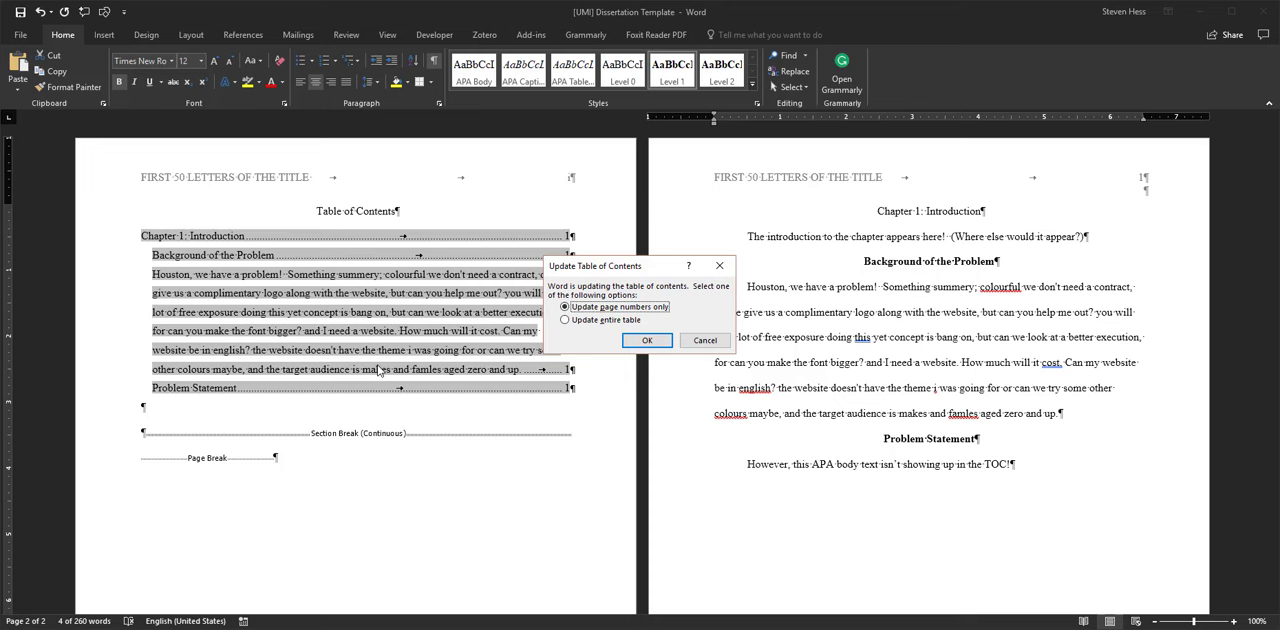
pyautogui.moveTo(600, 338)
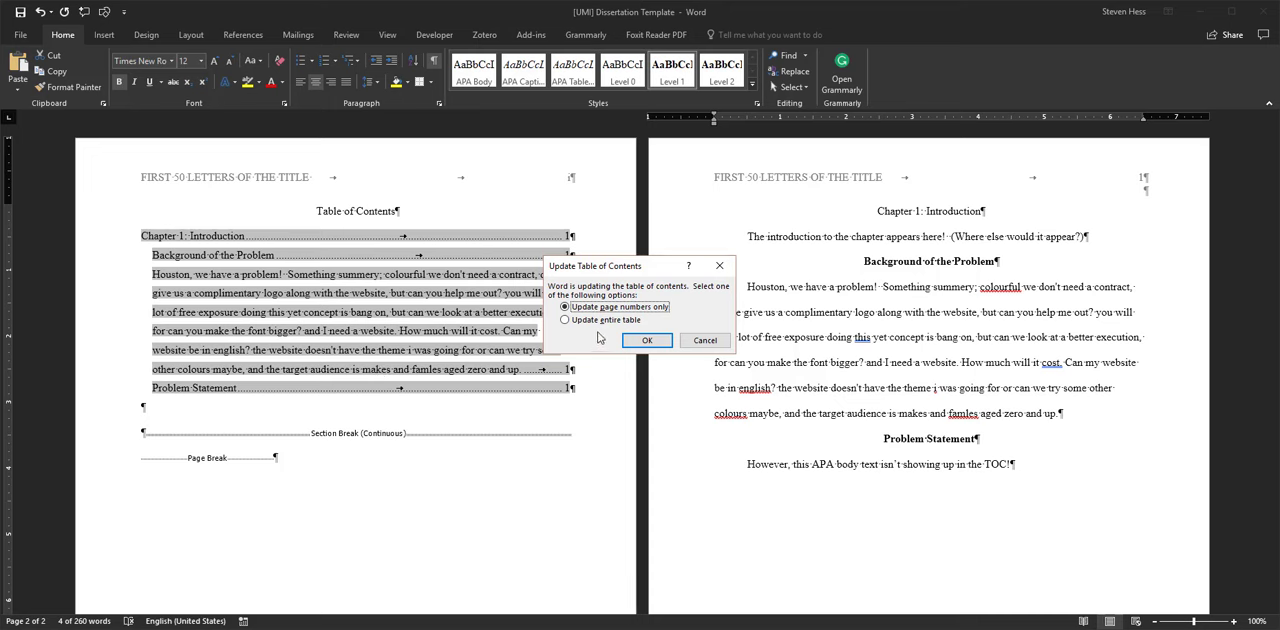
pyautogui.moveTo(567, 322)
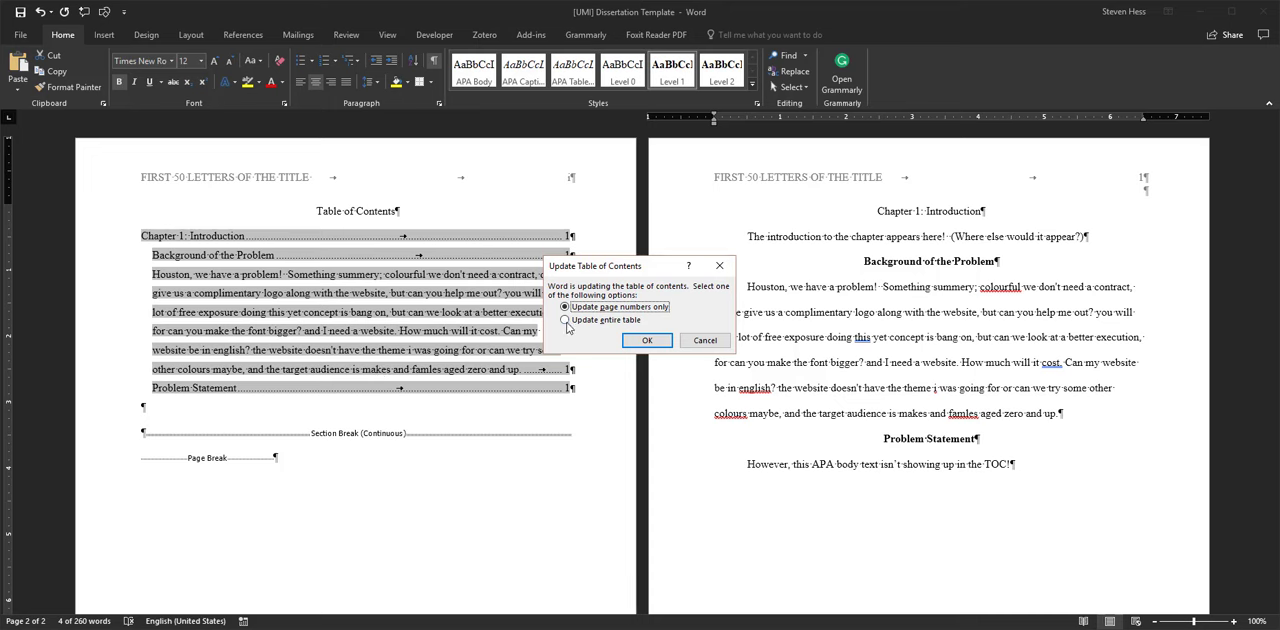
pyautogui.click(566, 320)
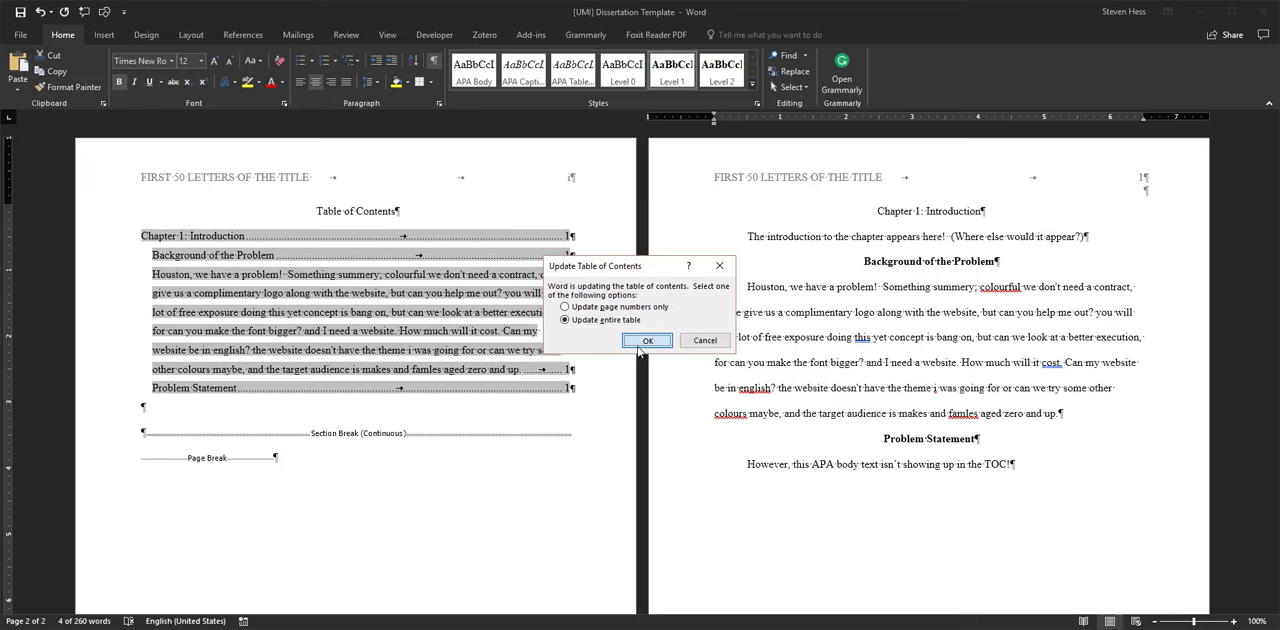
pyautogui.click(648, 340)
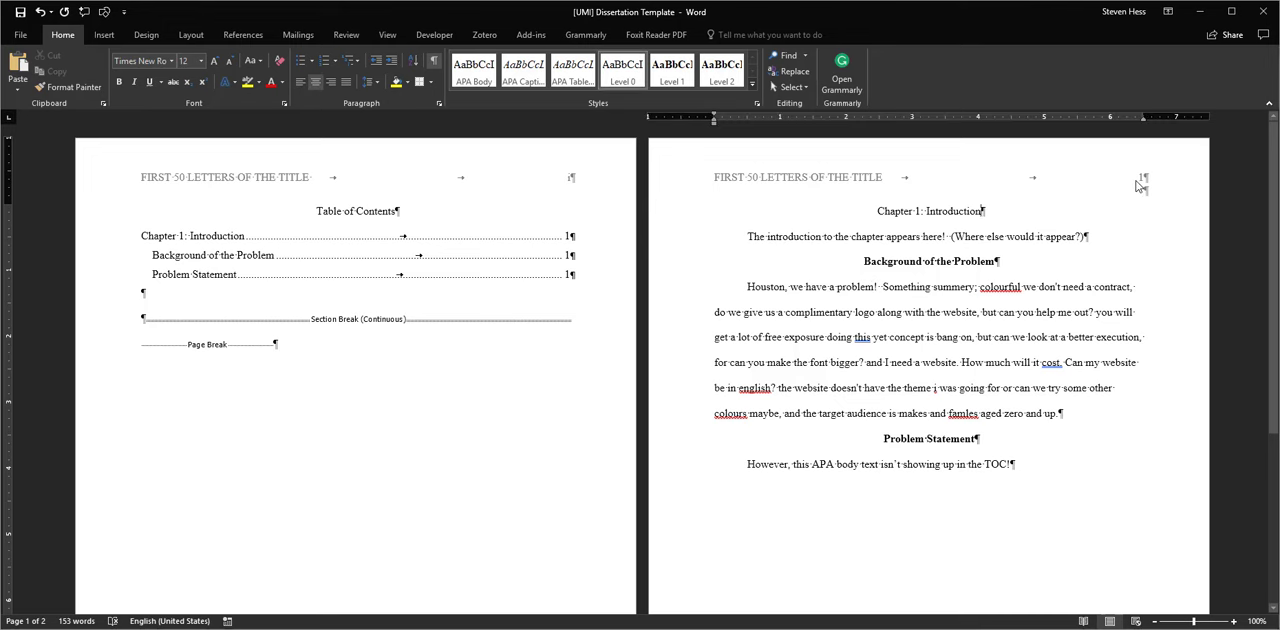
pyautogui.moveTo(863, 261); pyautogui.dragTo(1116, 393)
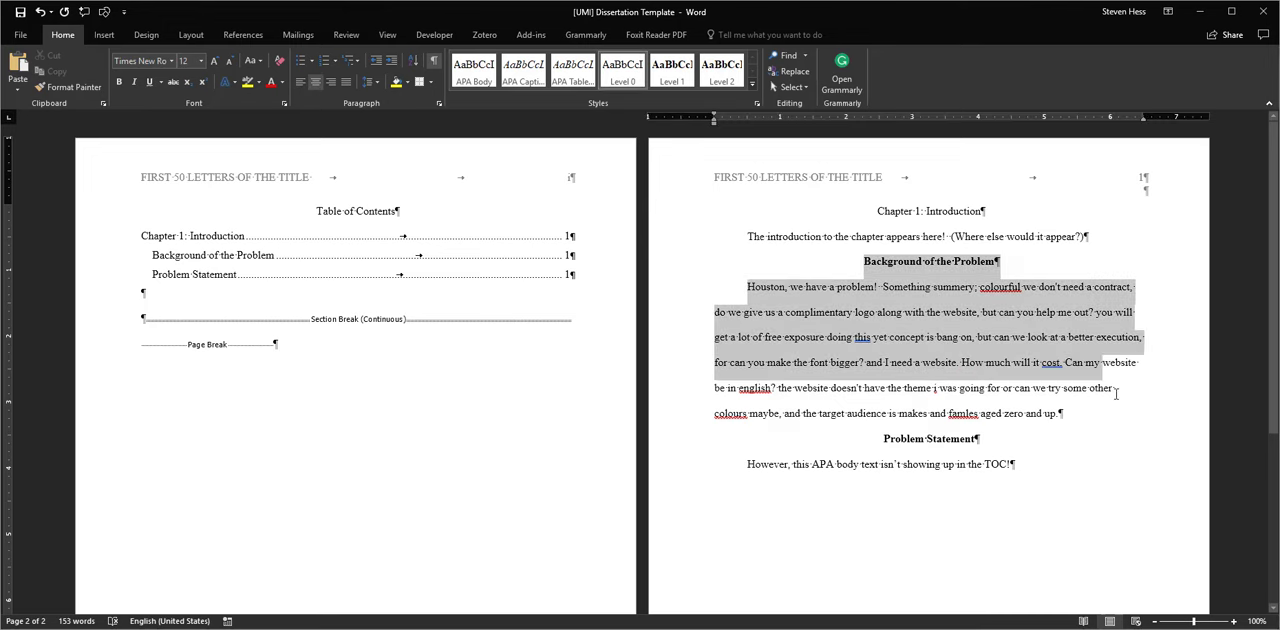